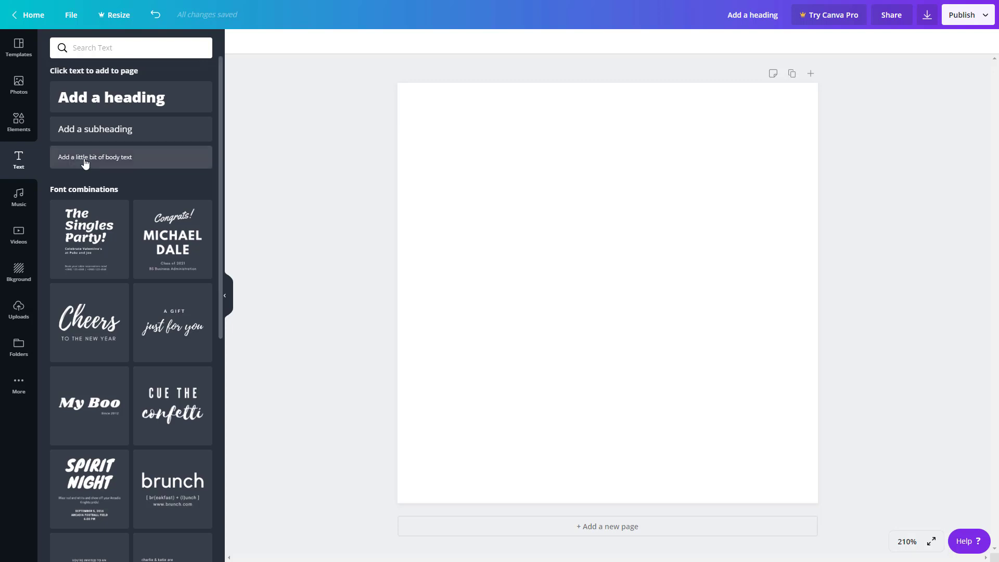
mouse_move(19, 308)
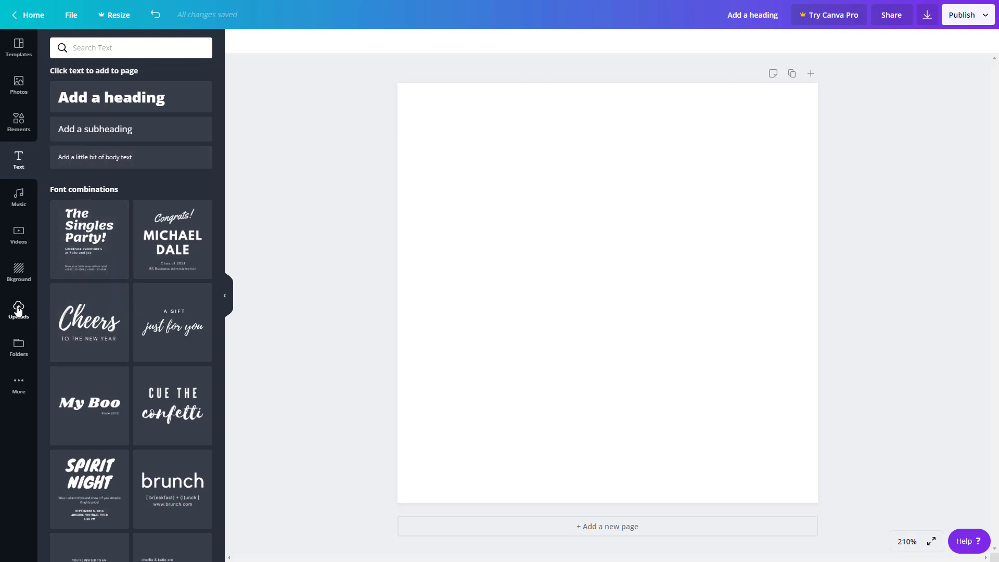
Upload TutorTube.jpg from the desktop into the Canva Uploads library.
left_click(19, 310)
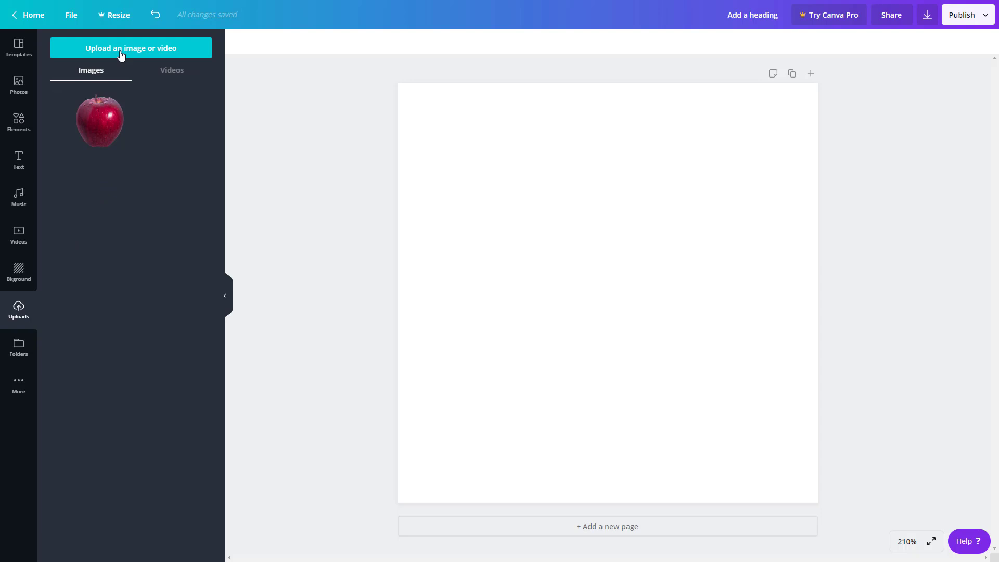
left_click(131, 48)
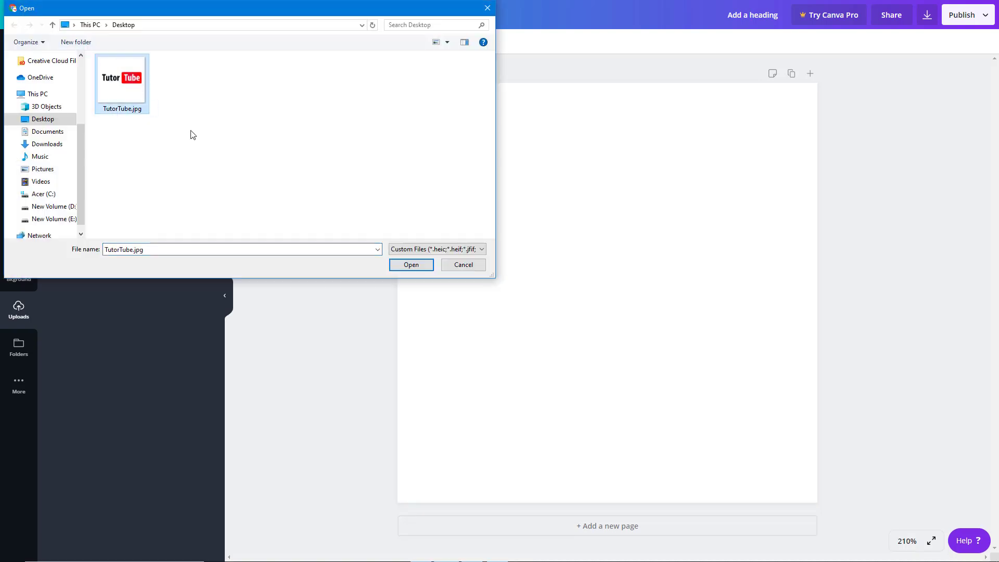
left_click(410, 264)
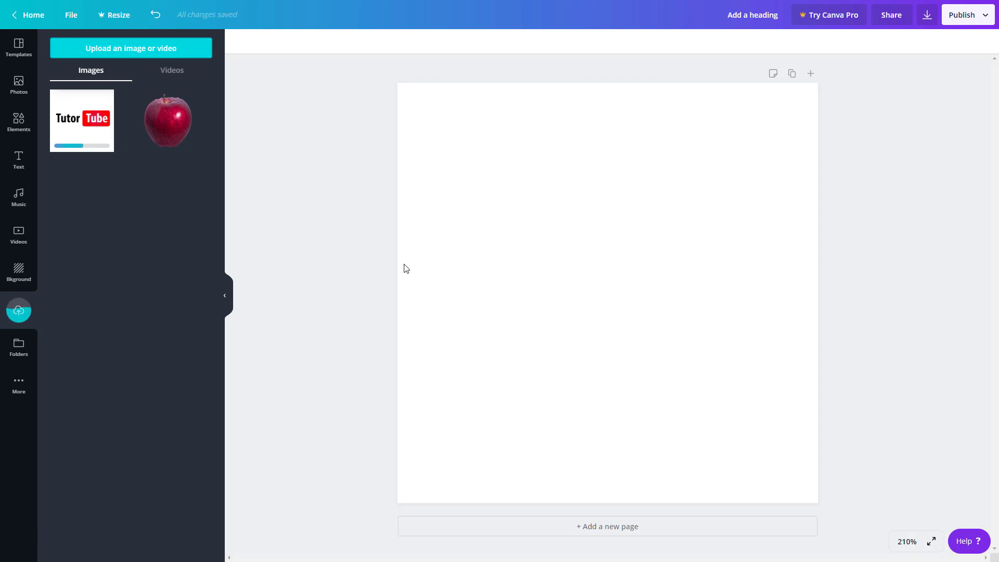
mouse_move(482, 245)
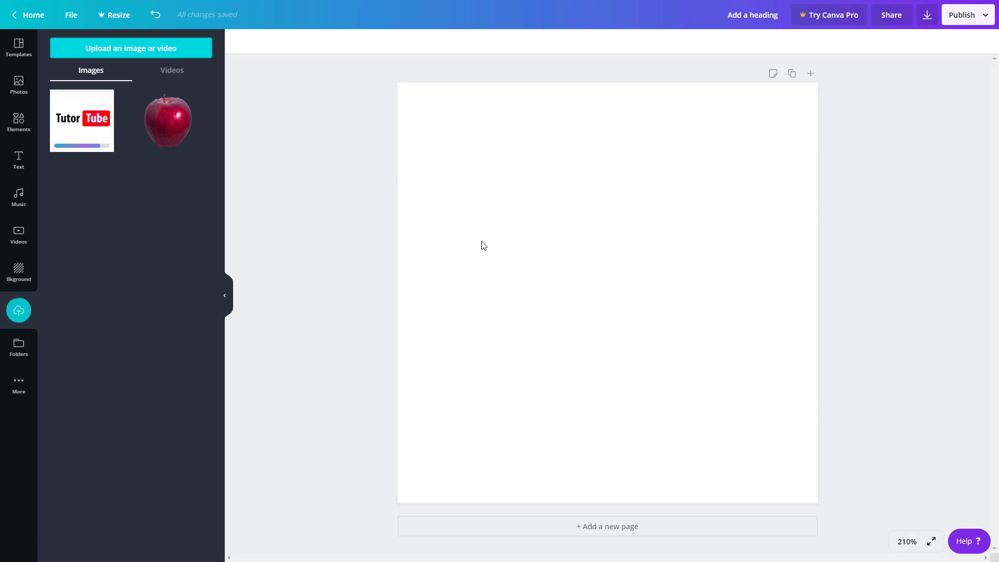
mouse_move(295, 250)
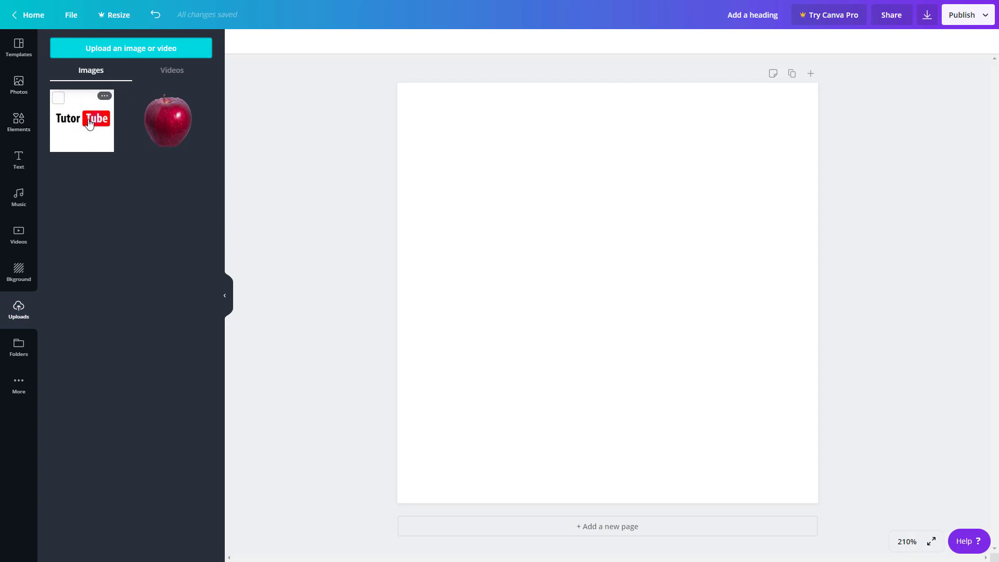
Add the uploaded TutorTube logo onto the blank page.
left_click(81, 120)
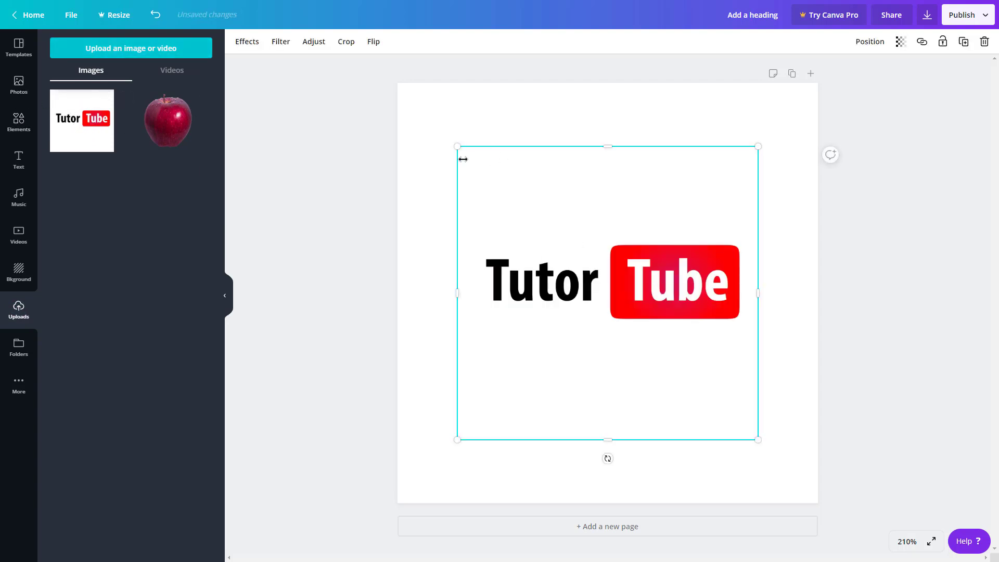
mouse_move(531, 305)
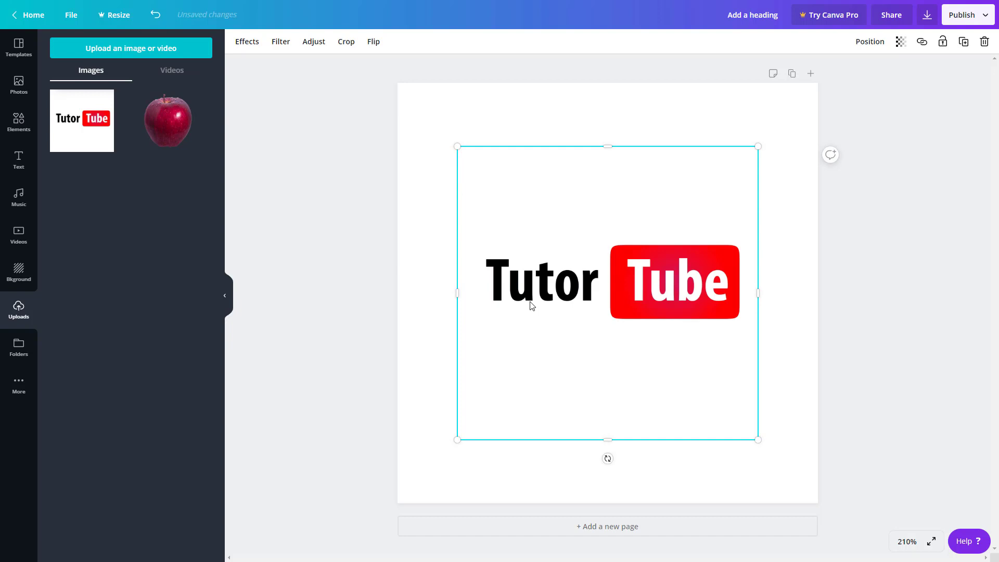
mouse_move(681, 254)
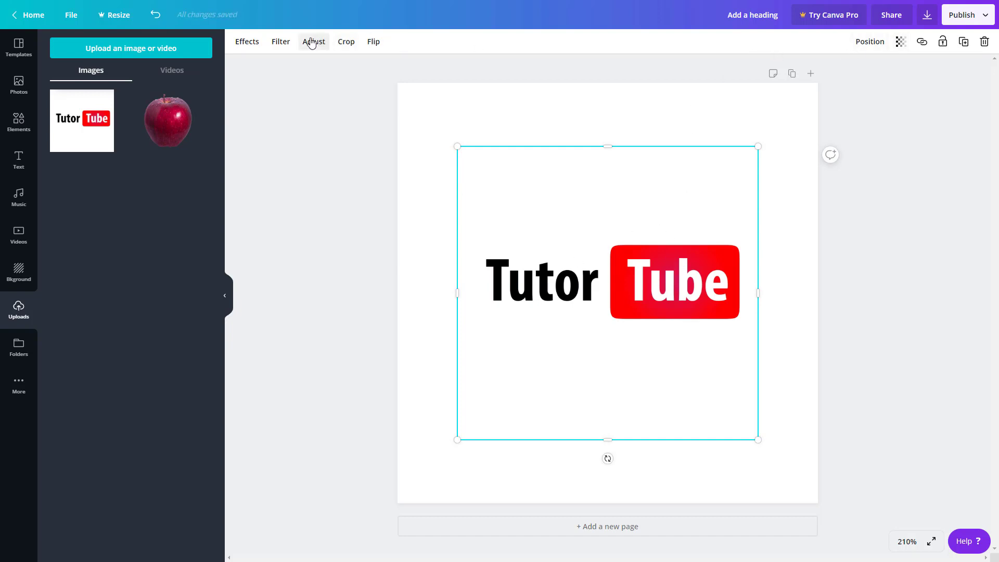
mouse_move(888, 40)
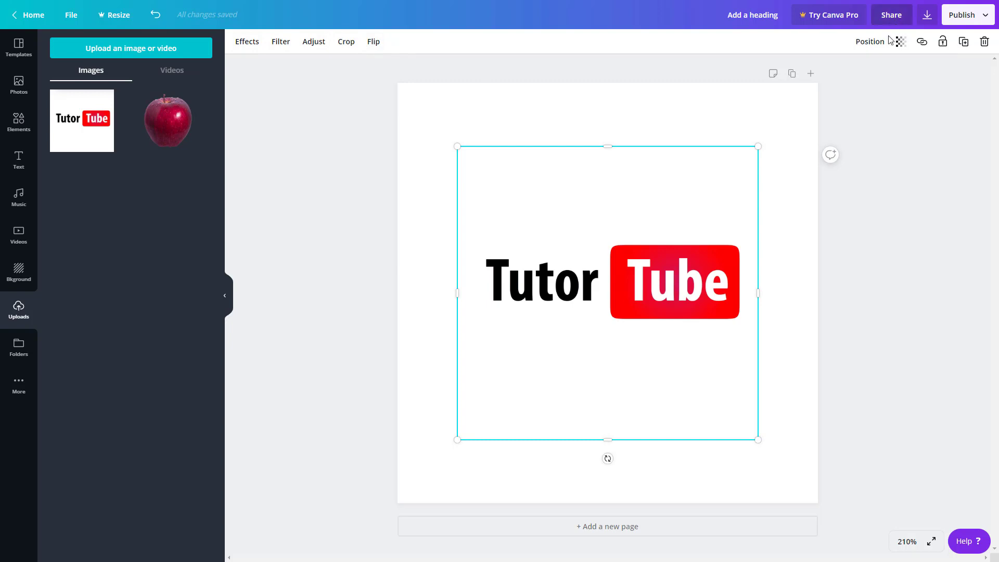
mouse_move(899, 42)
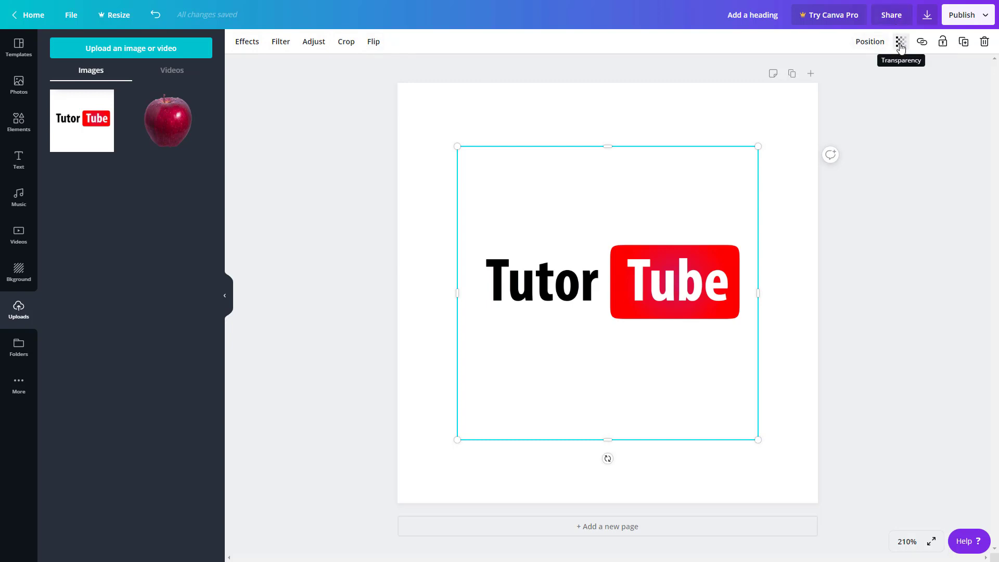
mouse_move(921, 42)
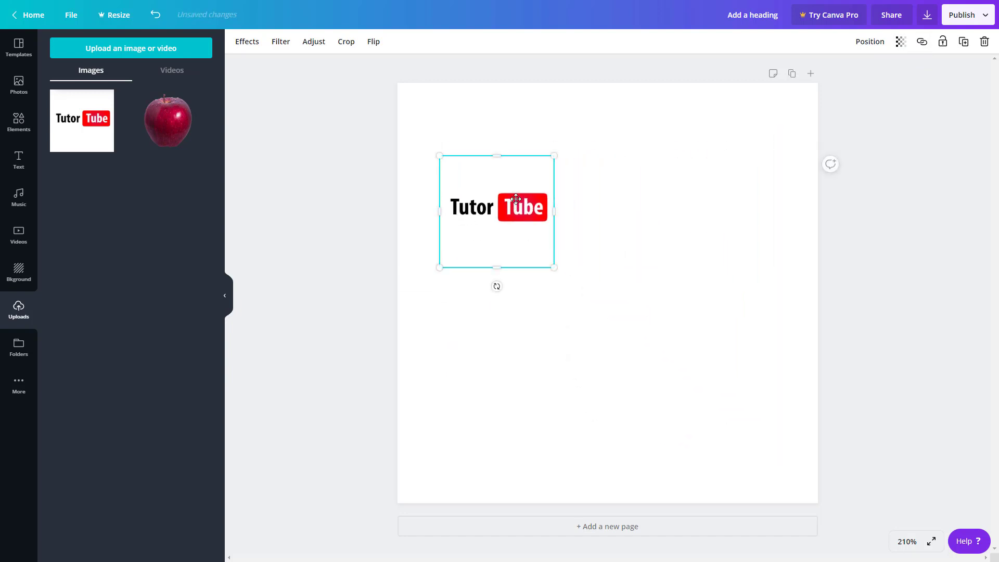
Paste logo copies, then group and ungroup the four logos twice, leaving them separate.
key("ctrl+v")
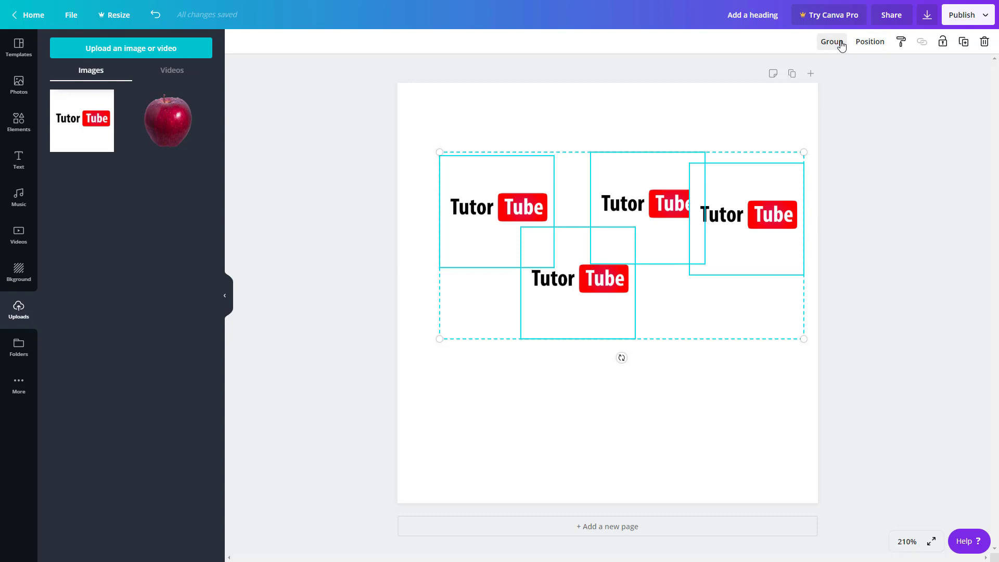
mouse_move(835, 46)
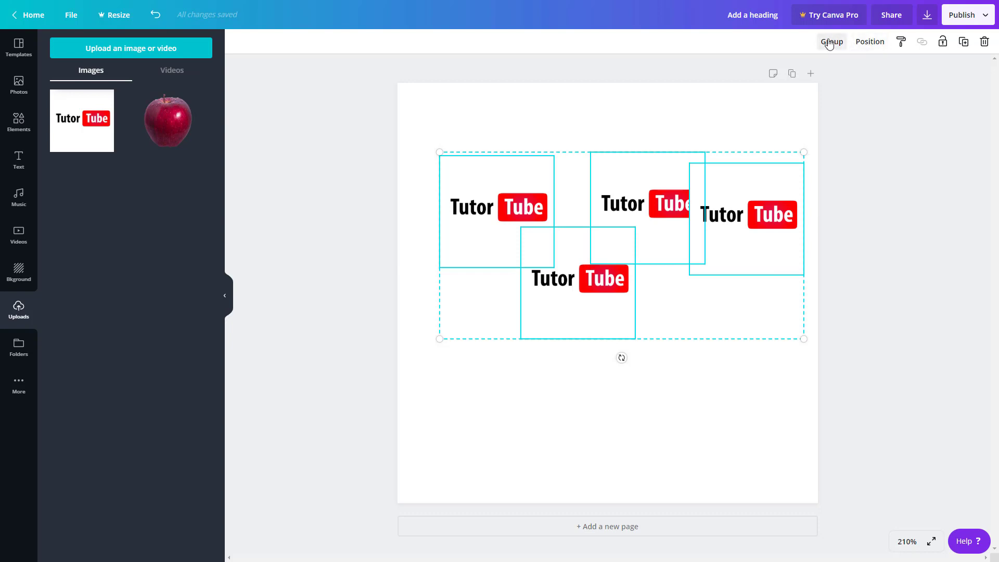
left_click(831, 42)
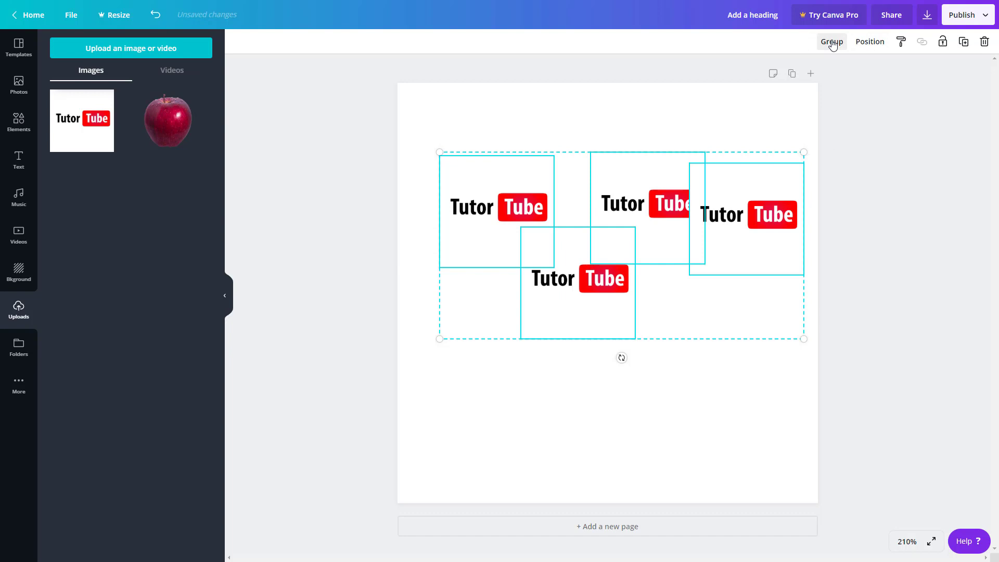
left_click(831, 42)
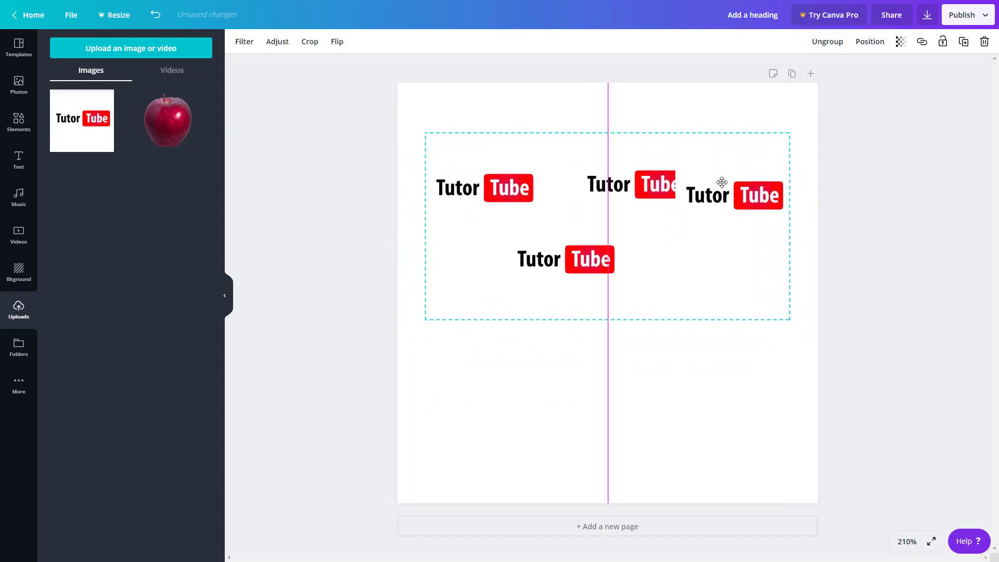
left_click(827, 41)
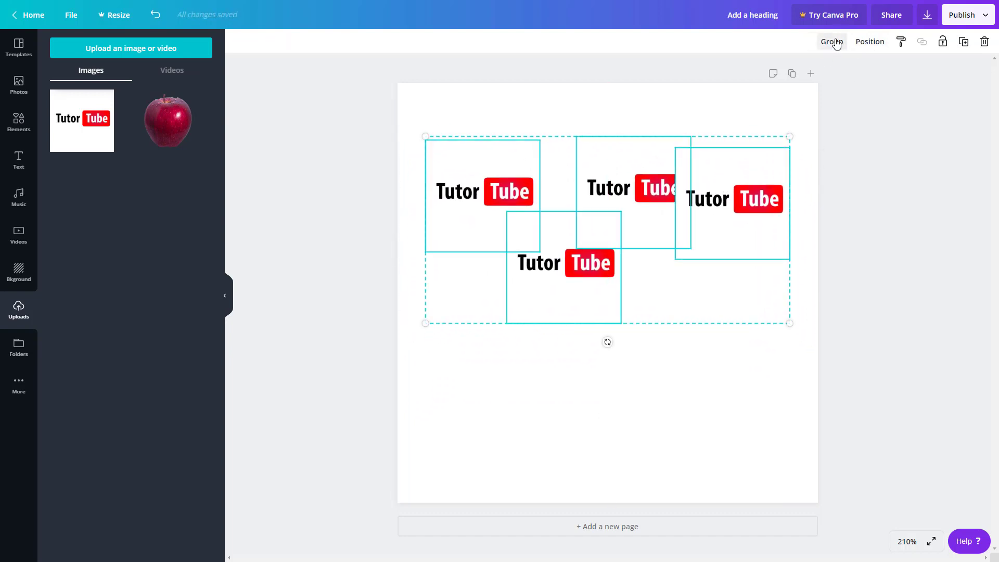
left_click(830, 42)
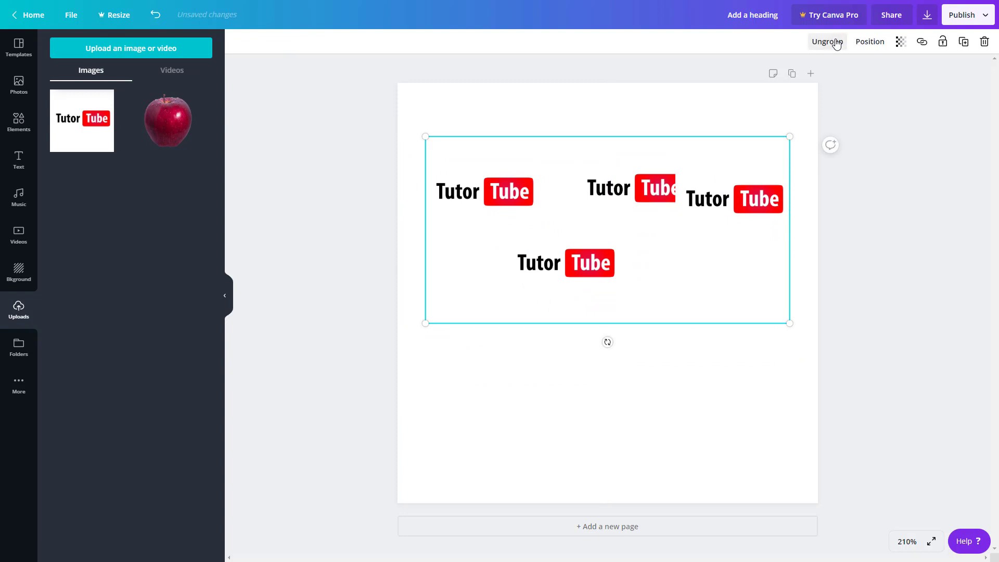
left_click(826, 41)
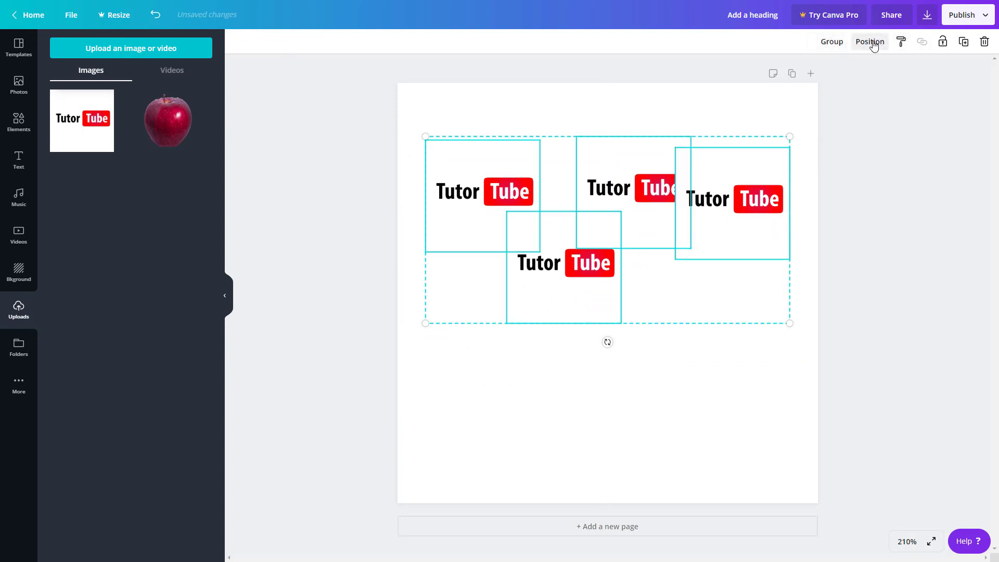
Try top and bottom alignment on the four logos and undo each.
left_click(870, 41)
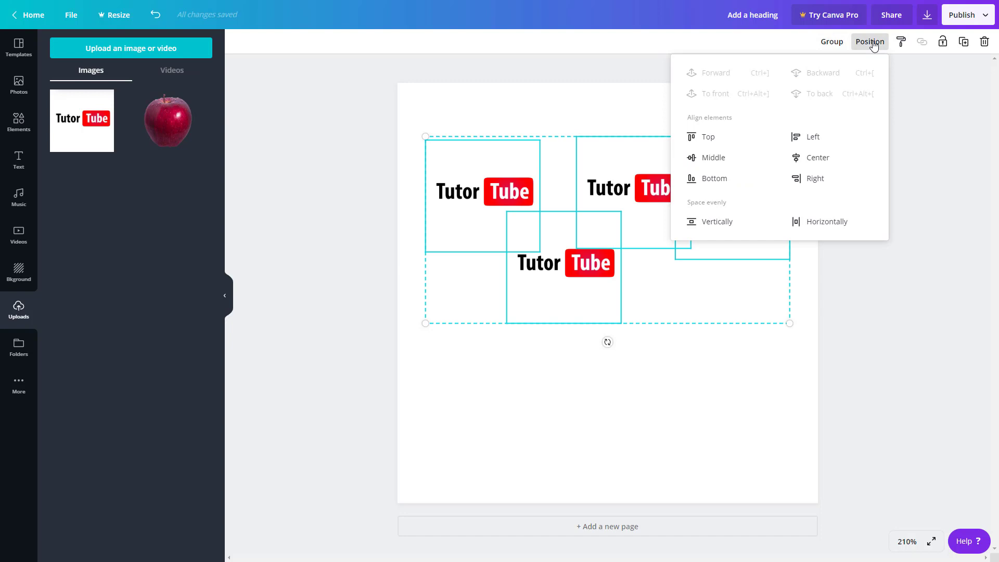
mouse_move(707, 136)
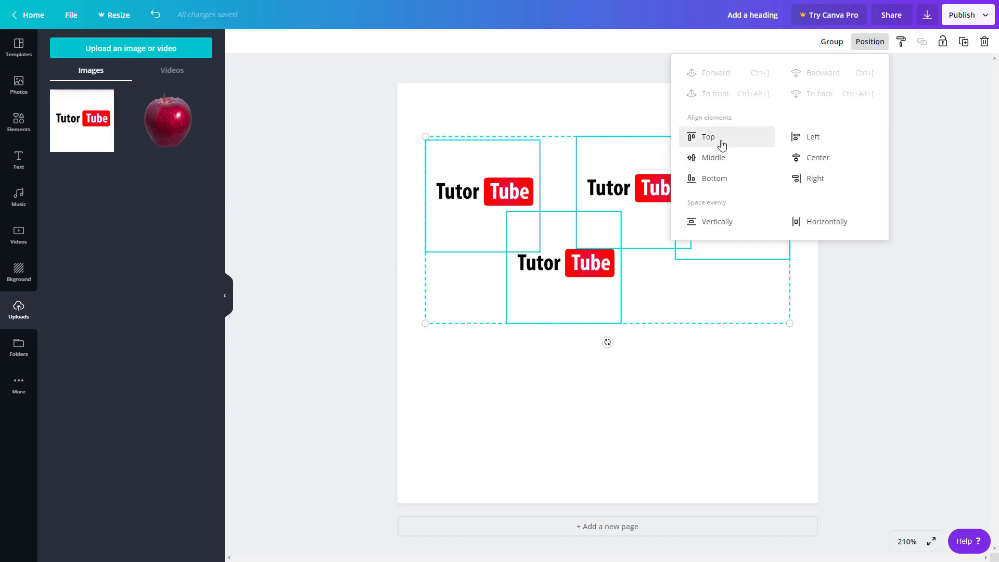
left_click(707, 136)
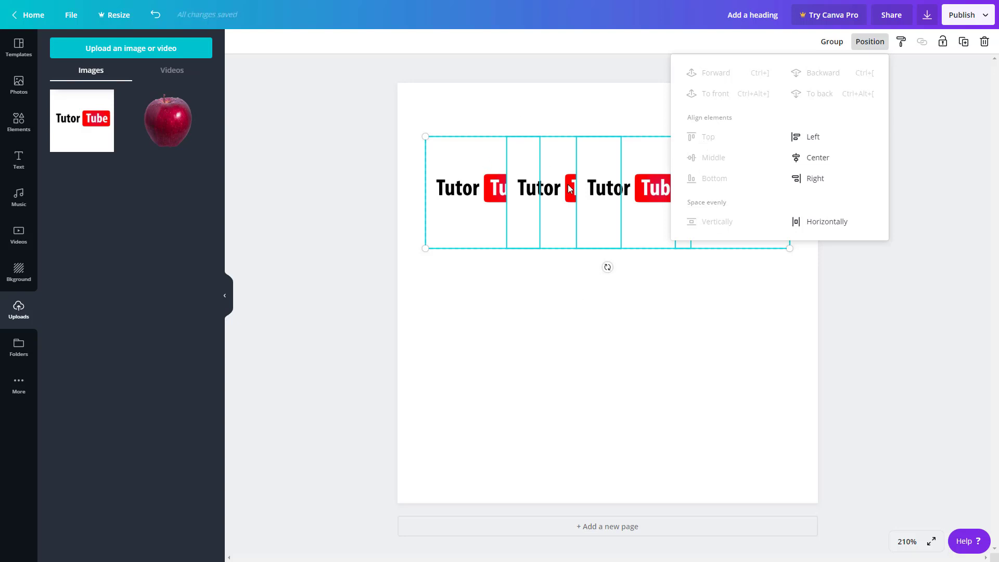
key("ctrl+z")
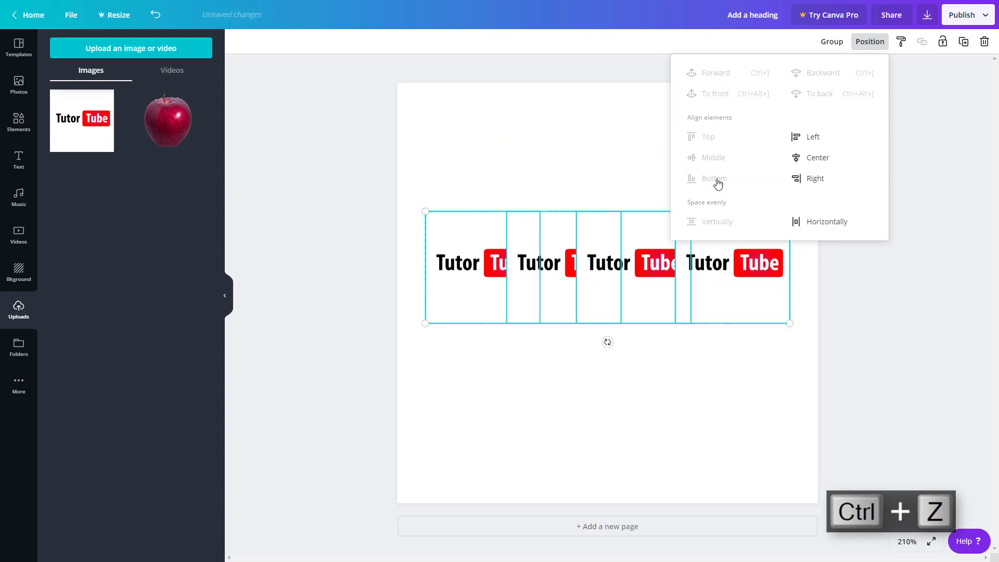
mouse_move(597, 297)
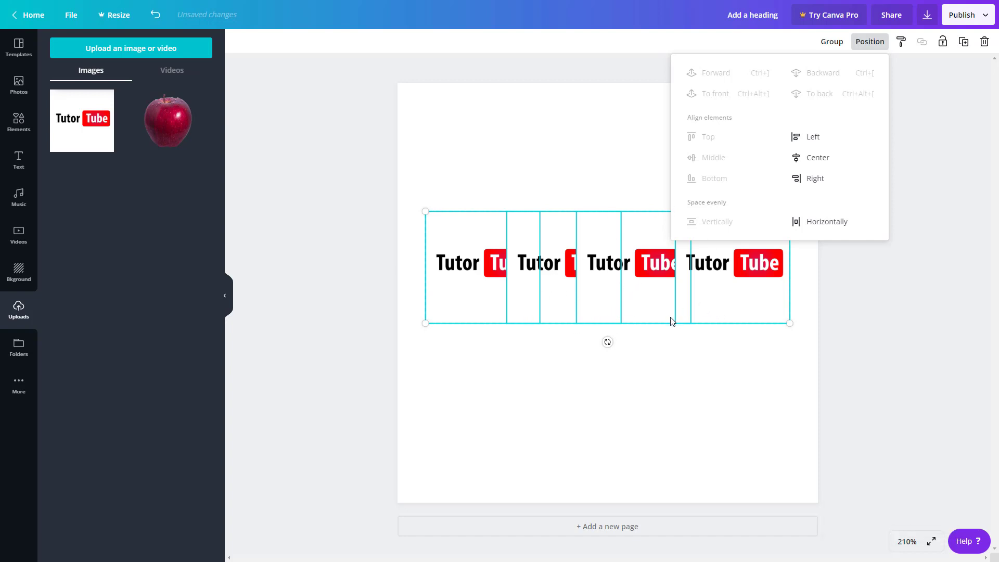
key("ctrl+z")
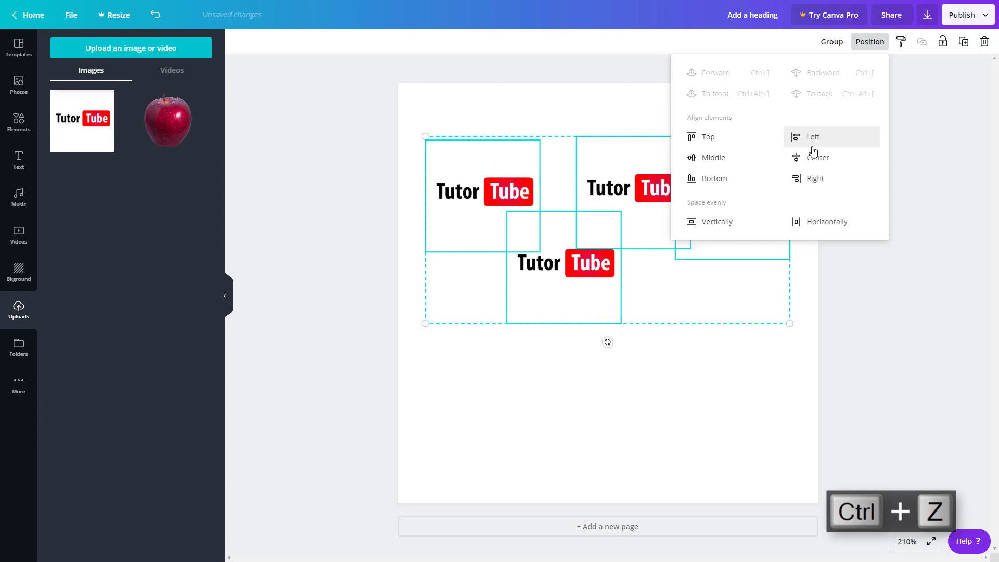
mouse_move(813, 183)
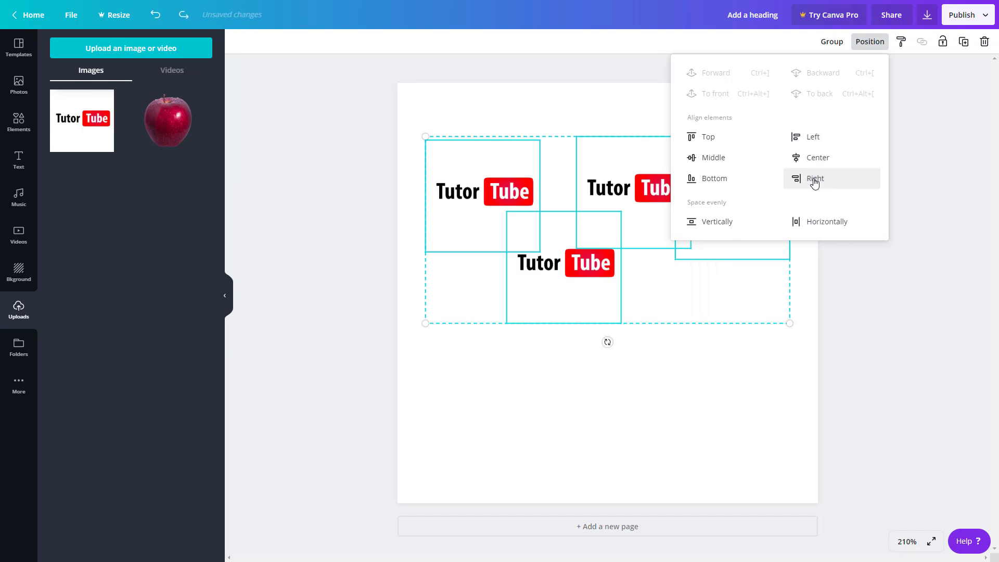
mouse_move(739, 222)
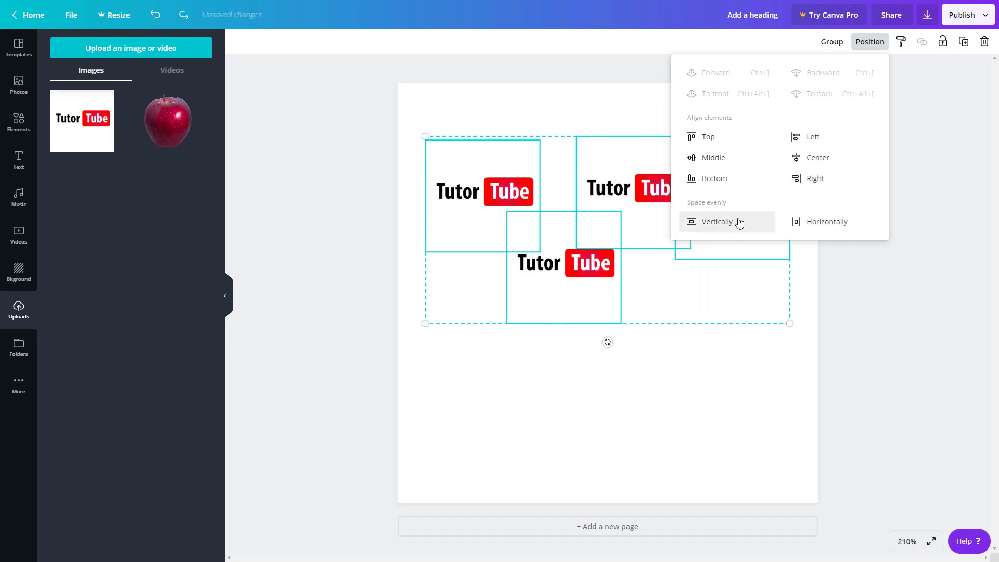
Try even vertical spacing on the logos, then undo it and earlier moves.
left_click(716, 221)
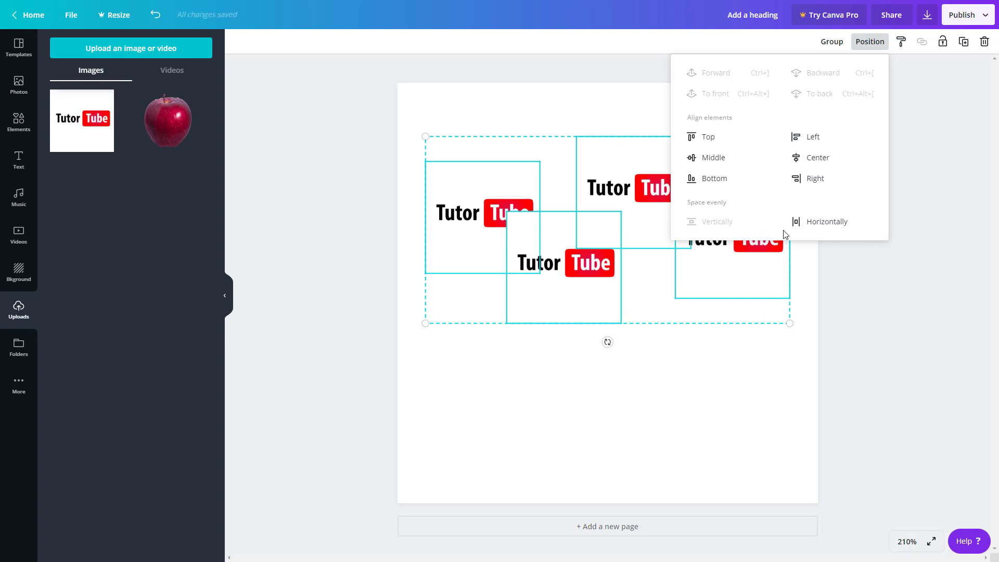
key("ctrl+z")
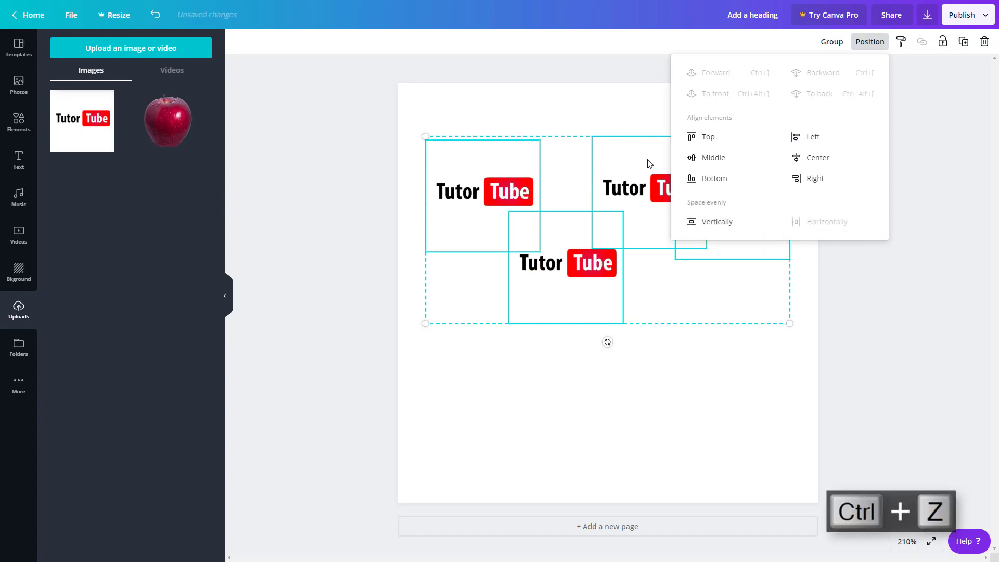
key("ctrl+z")
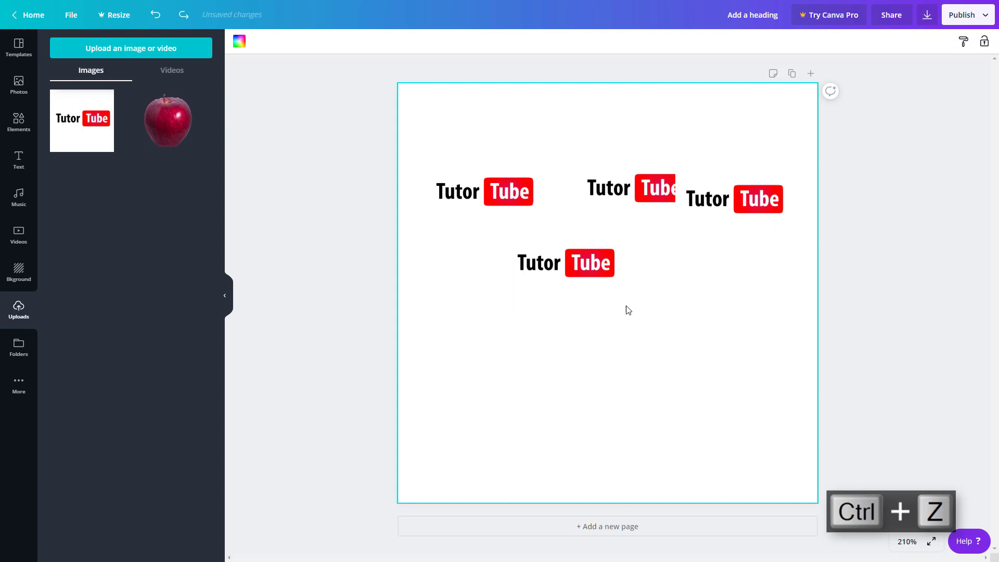
key("Ctrl+Z")
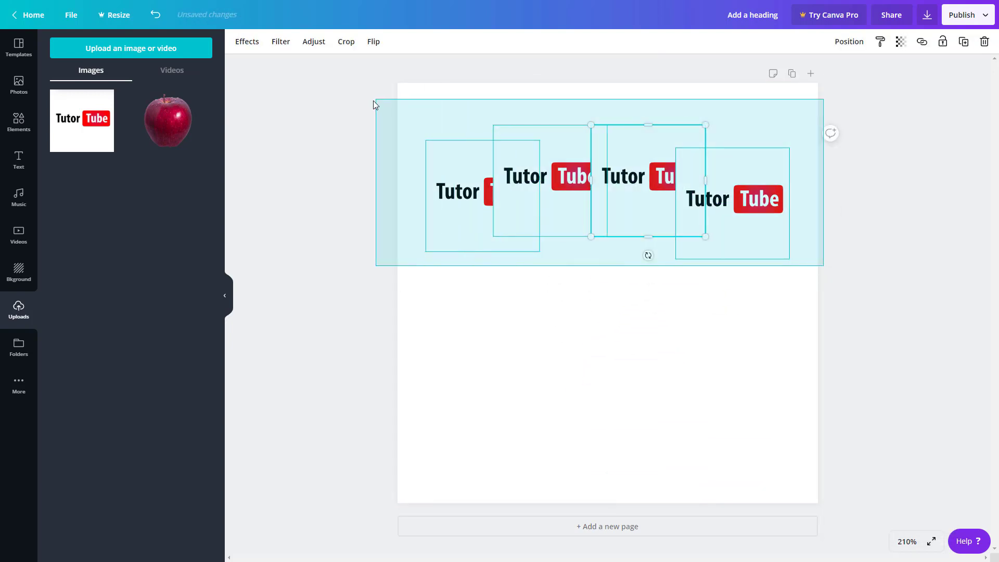
Align the four logos along their middles into one row and select one logo.
left_click(849, 42)
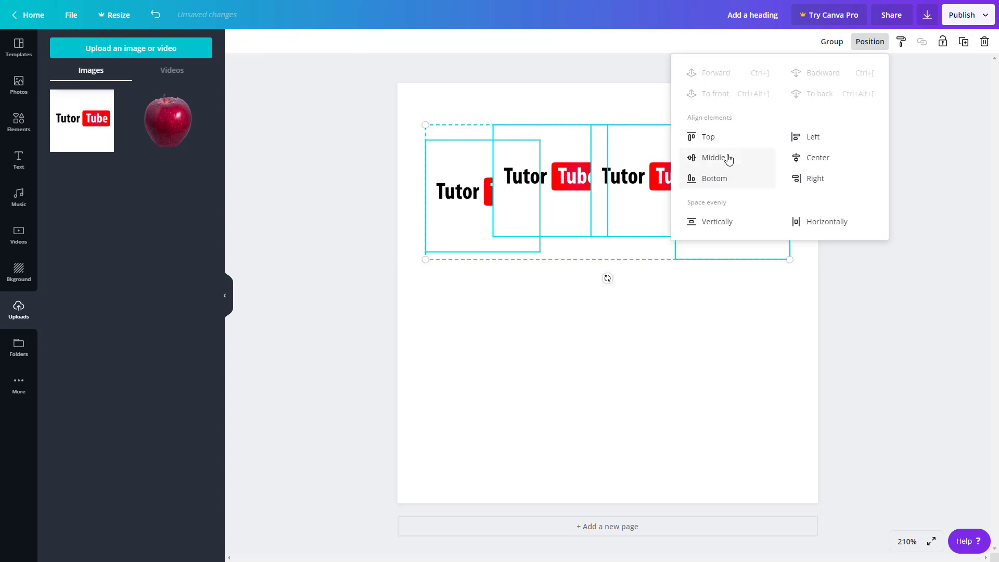
left_click(712, 157)
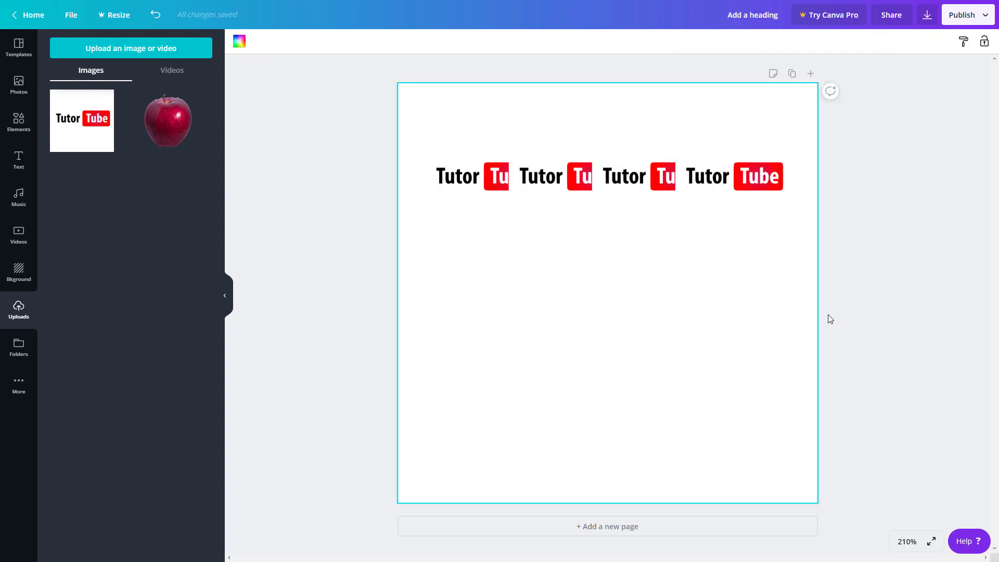
mouse_move(853, 295)
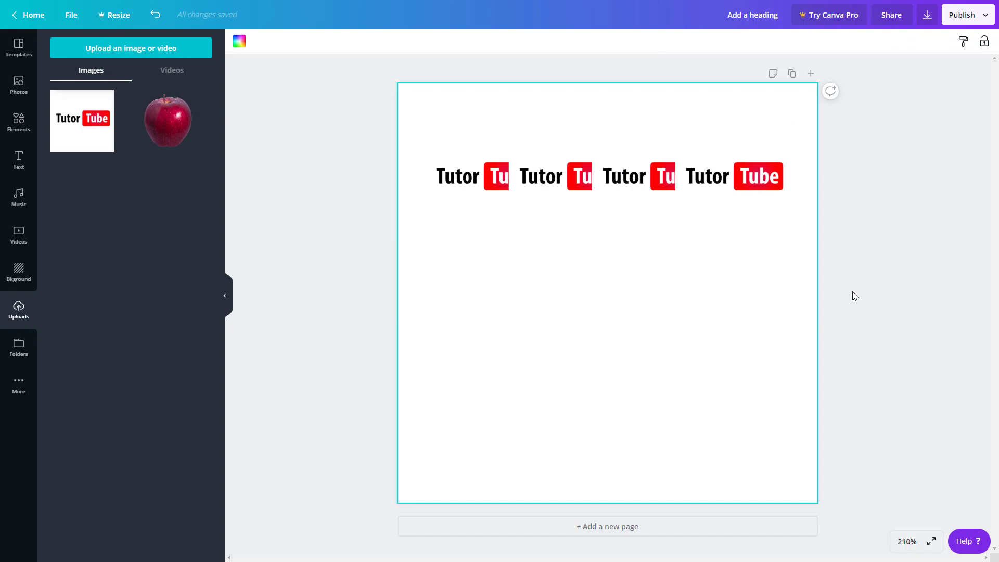
left_click(605, 177)
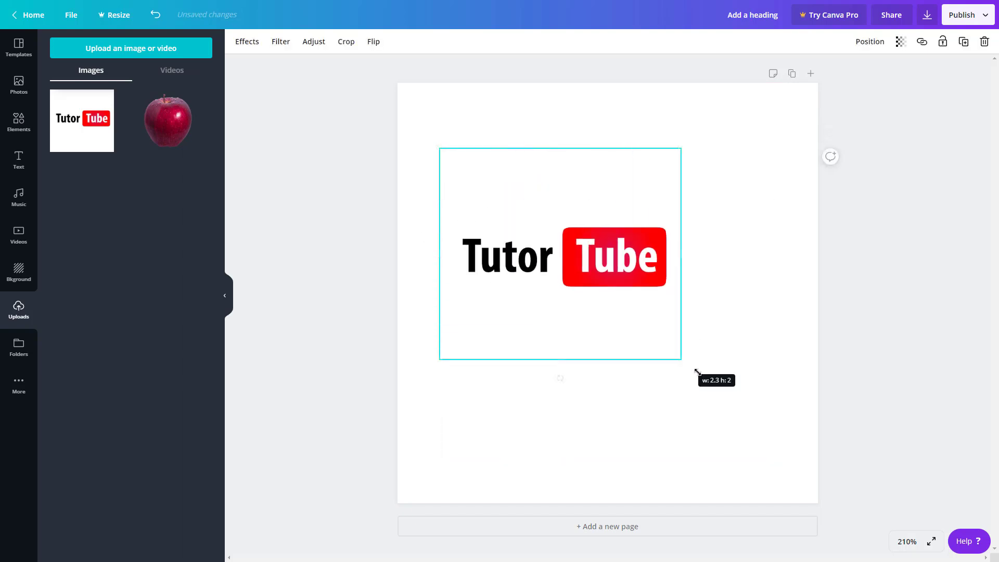
Centre the single logo on the page both vertically and horizontally via Align to page.
left_click(868, 41)
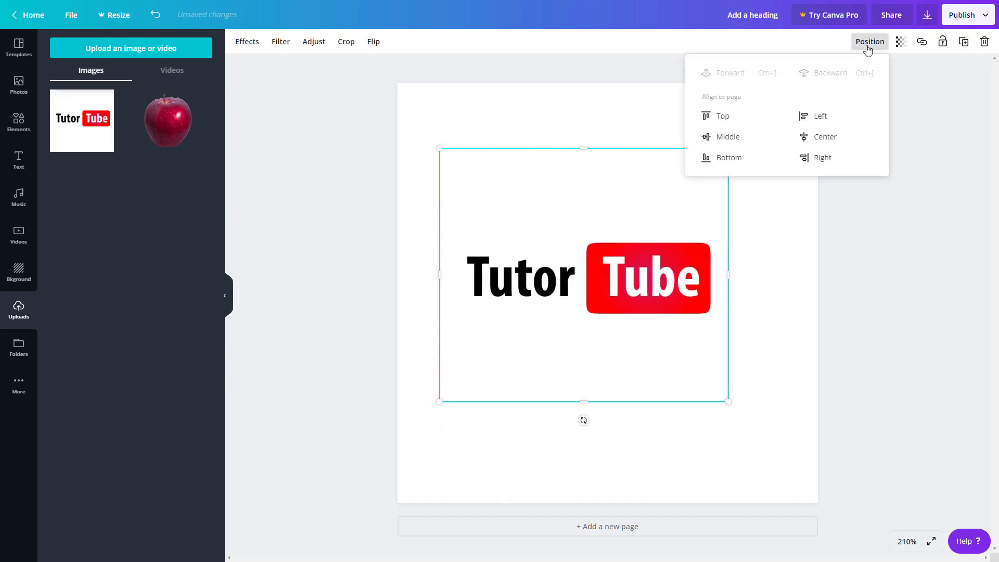
left_click(728, 137)
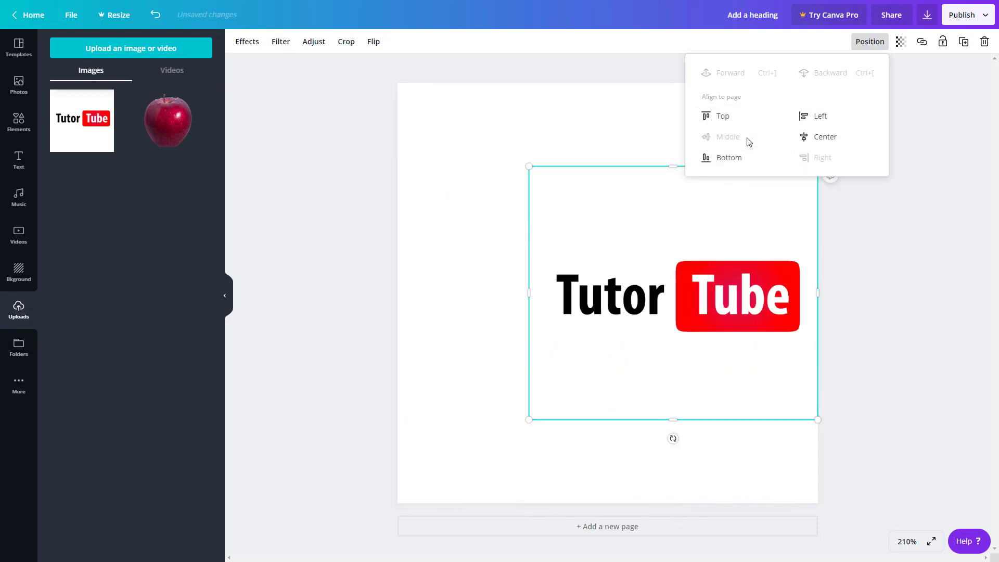
left_click(824, 136)
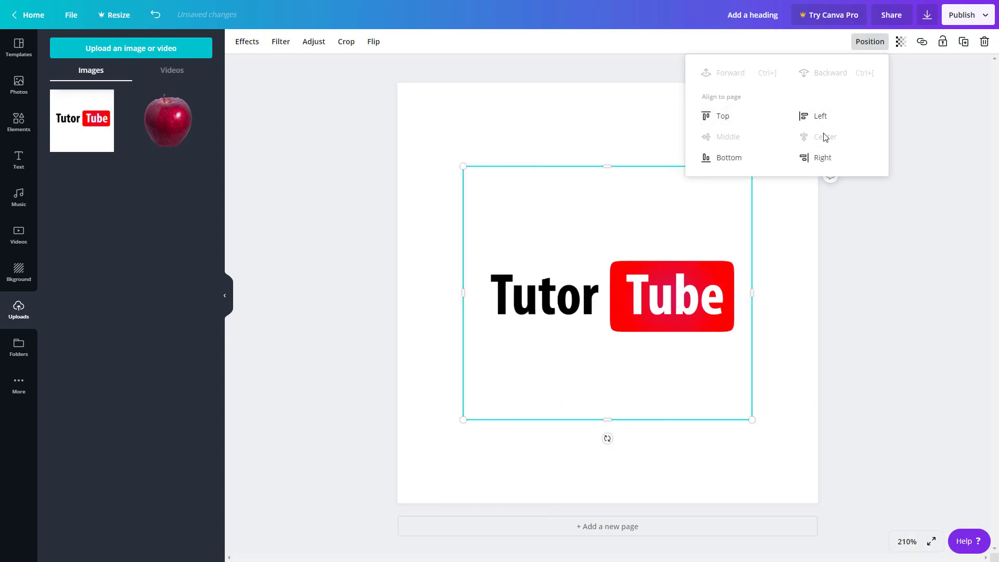
mouse_move(864, 70)
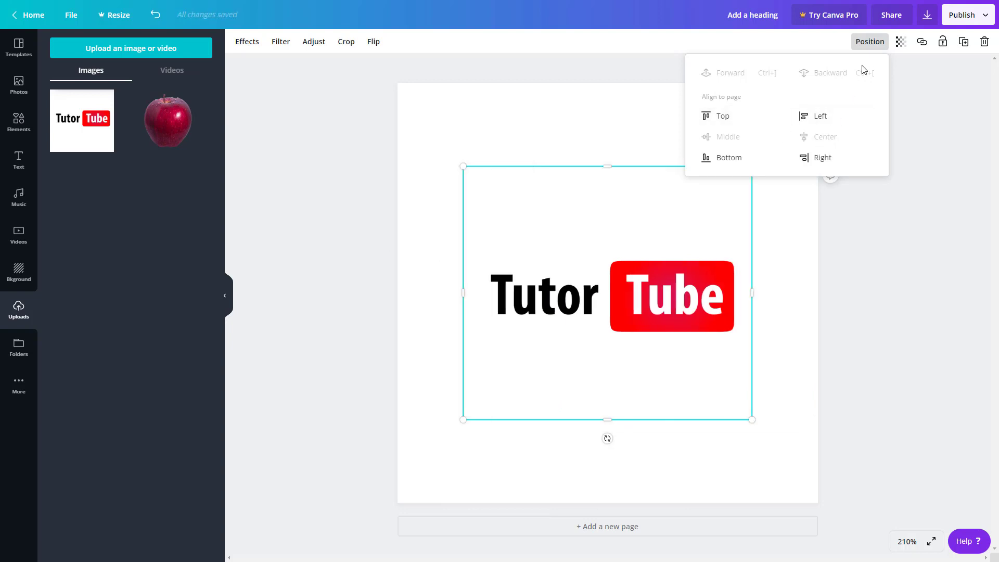
mouse_move(901, 41)
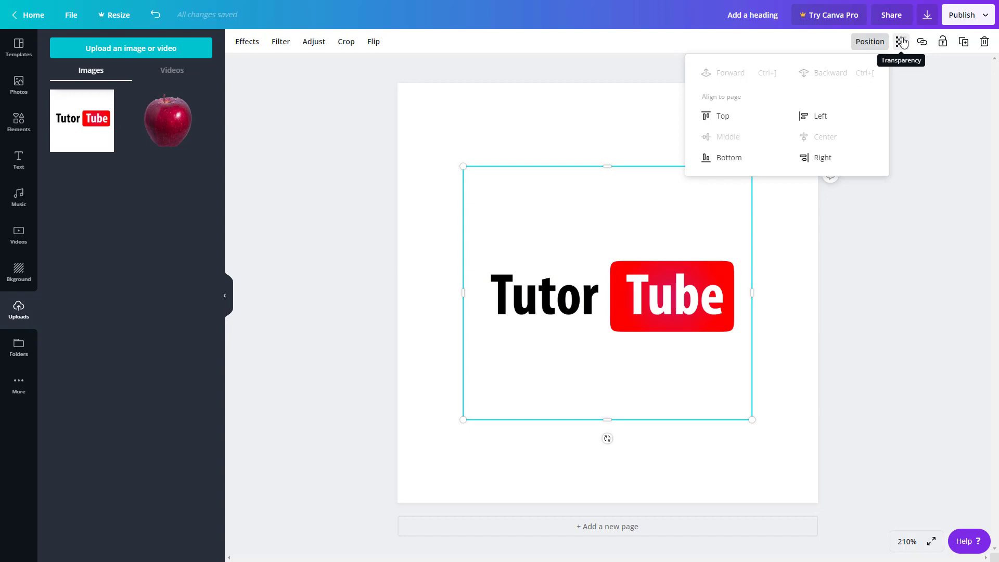
Set the logo transparency to about 33 and send a river photo behind it.
left_click(900, 42)
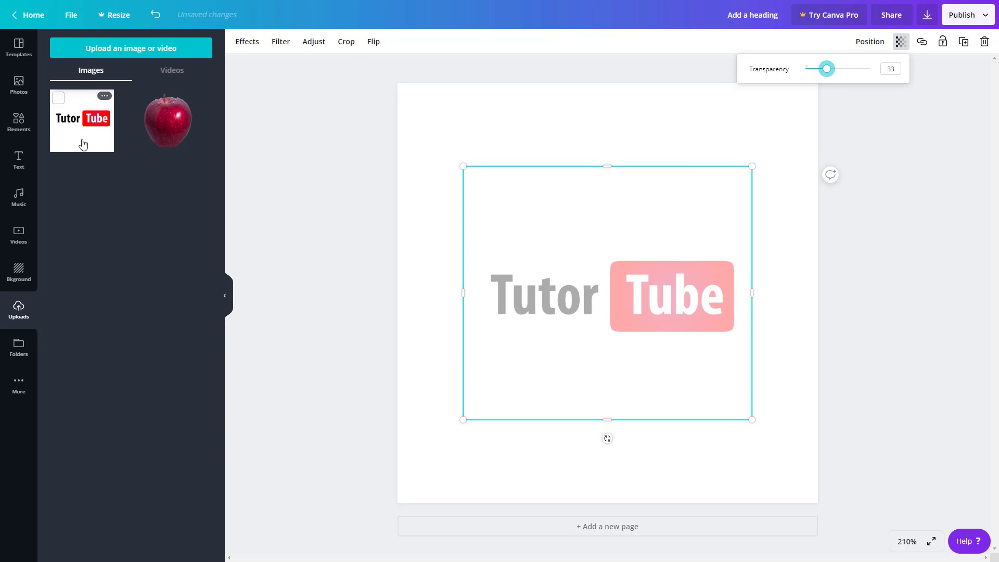
left_click(19, 86)
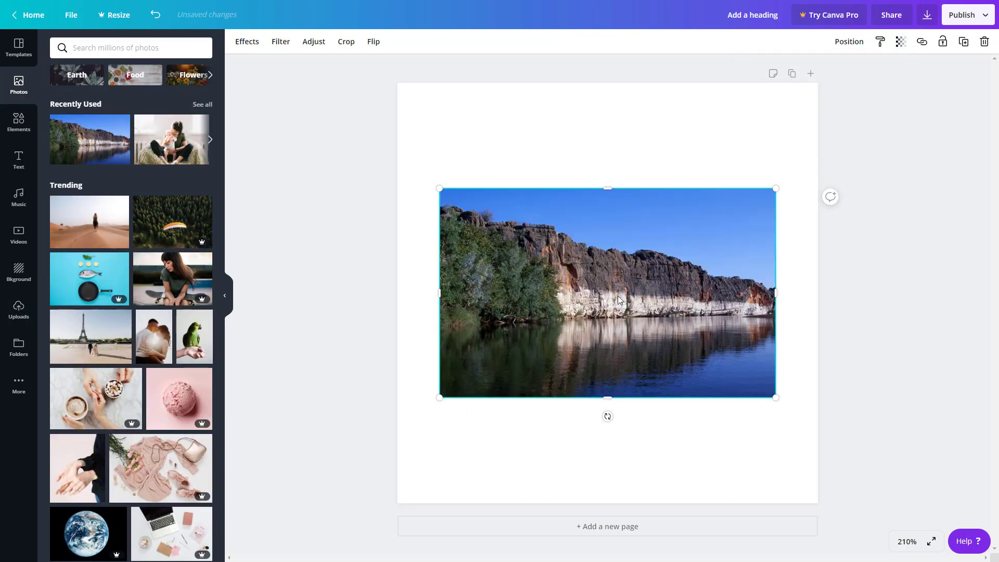
right_click(618, 299)
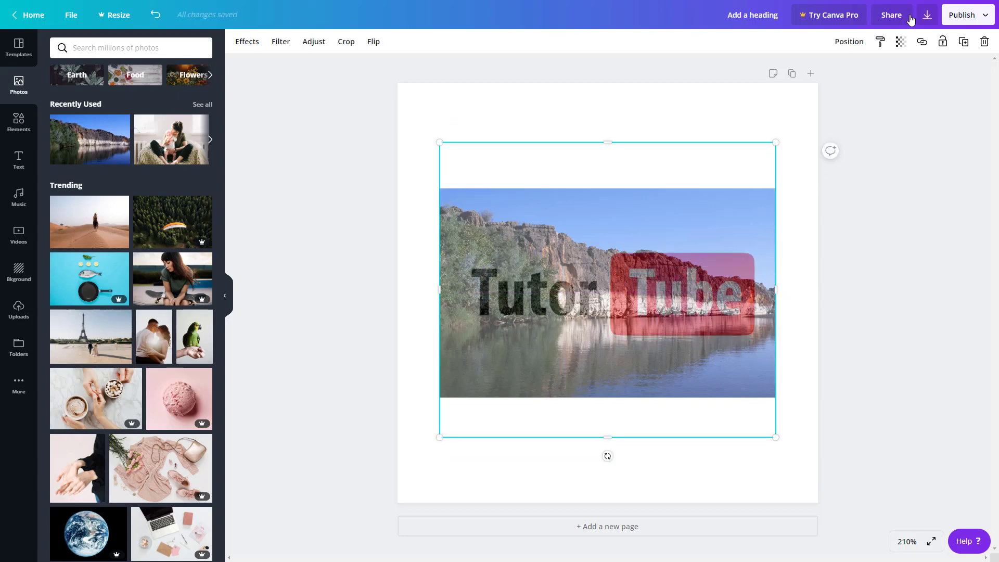
left_click(900, 42)
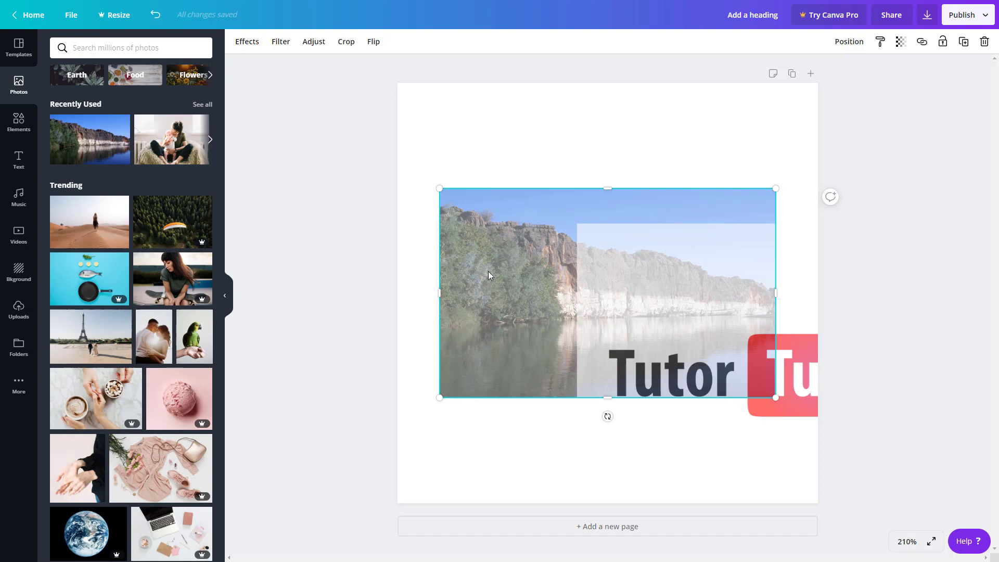
mouse_move(481, 237)
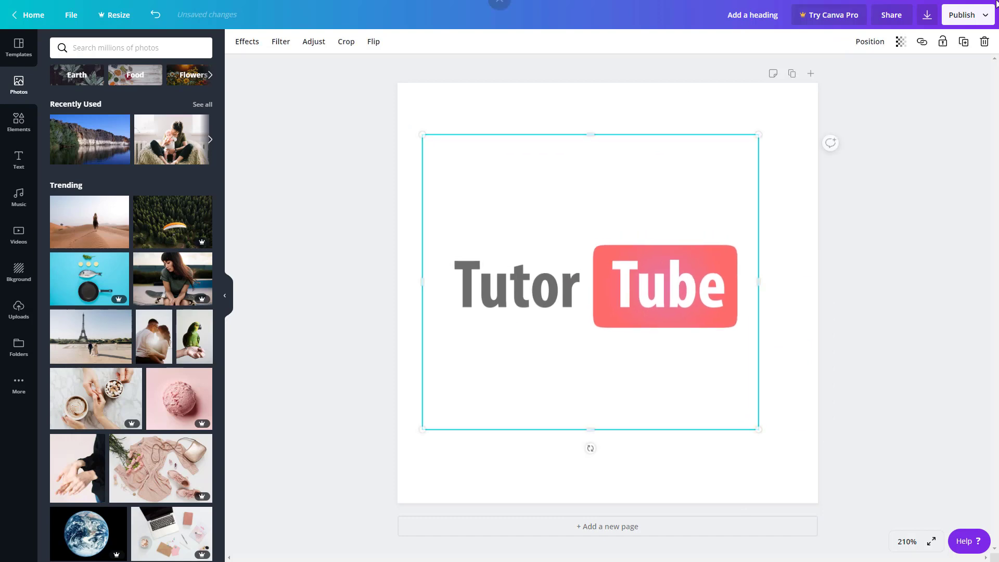
Restore the logo's transparency to 100 after removing the river photo.
left_click(900, 42)
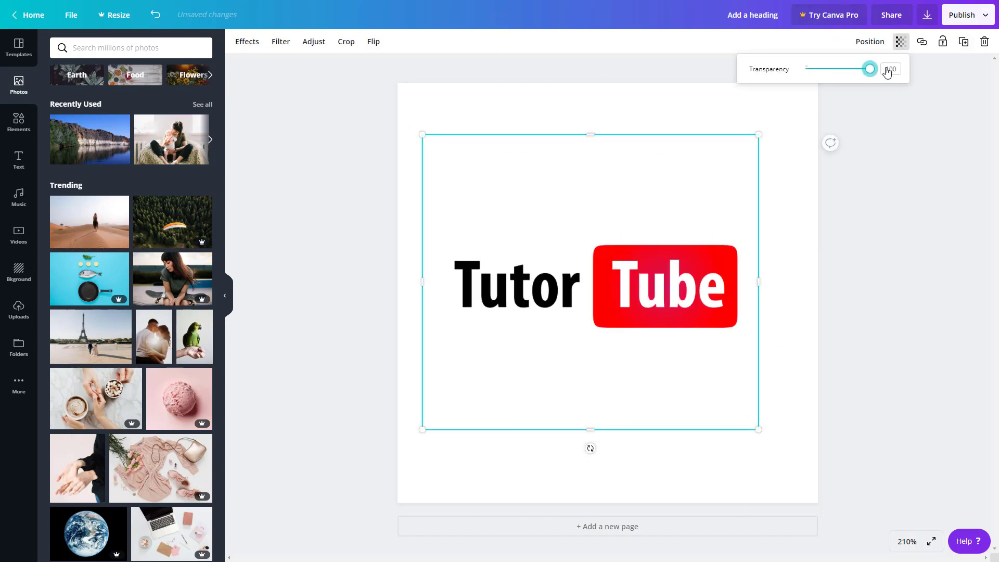
mouse_move(921, 42)
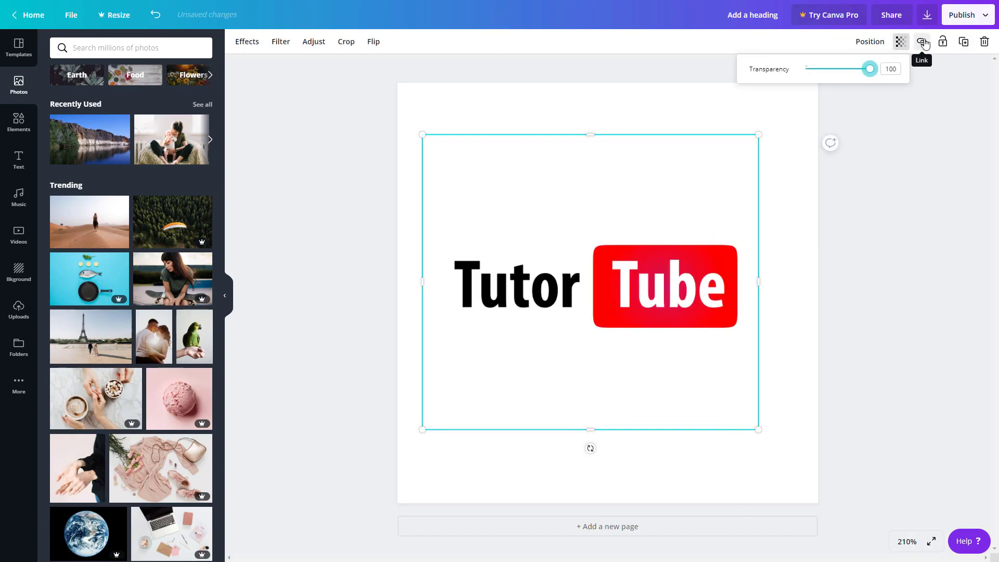
left_click(921, 42)
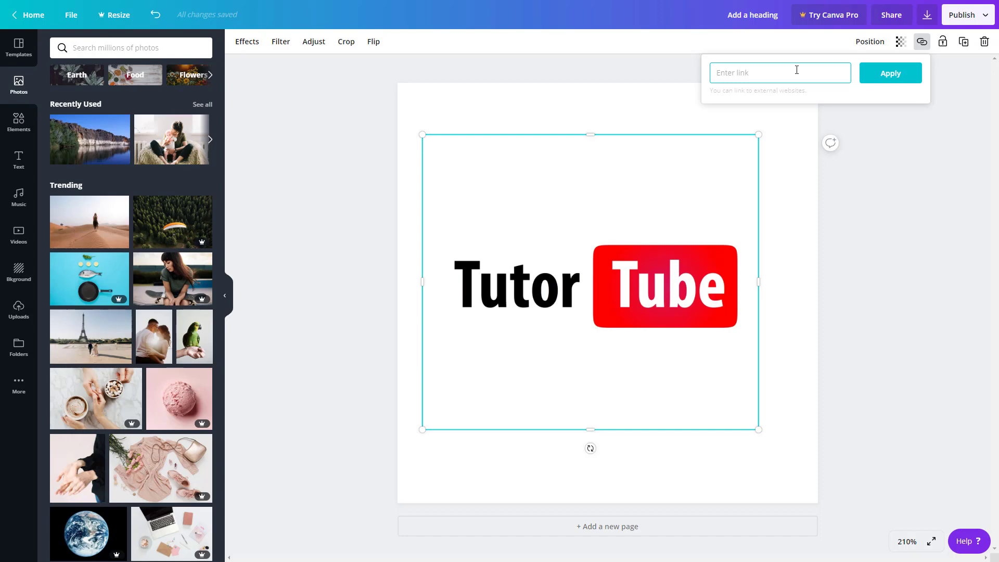
type("www.youtube.com")
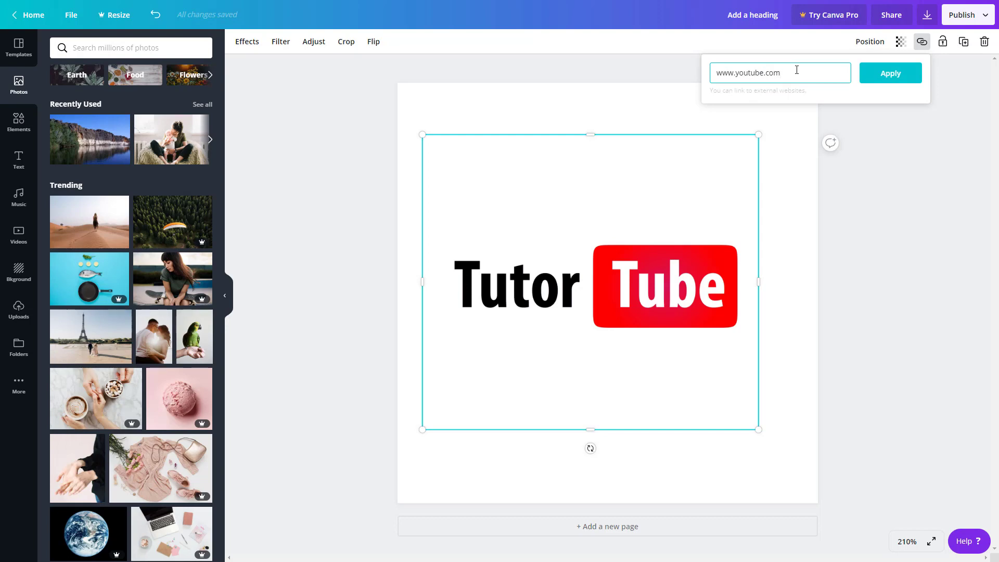
type("/tutortube")
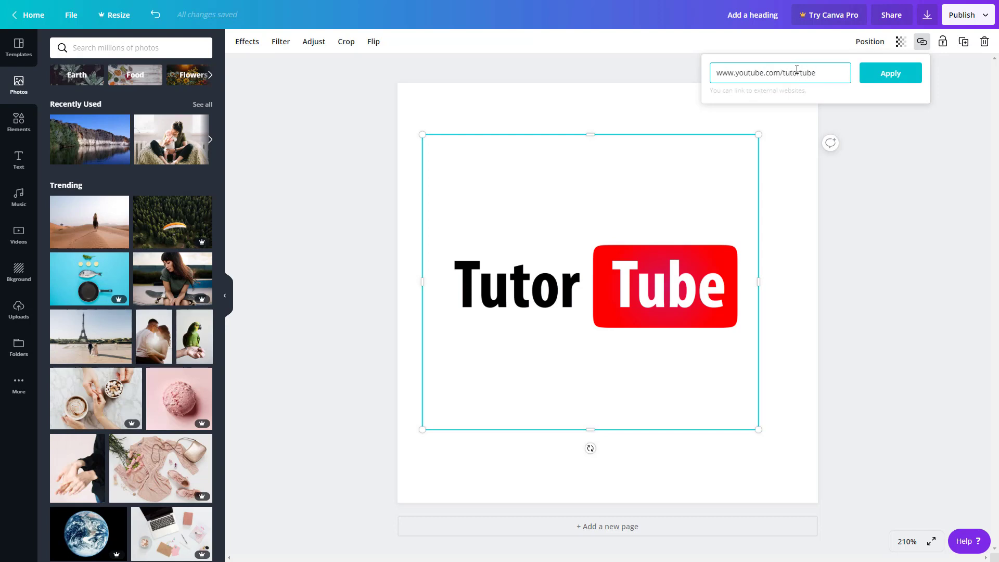
left_click(889, 72)
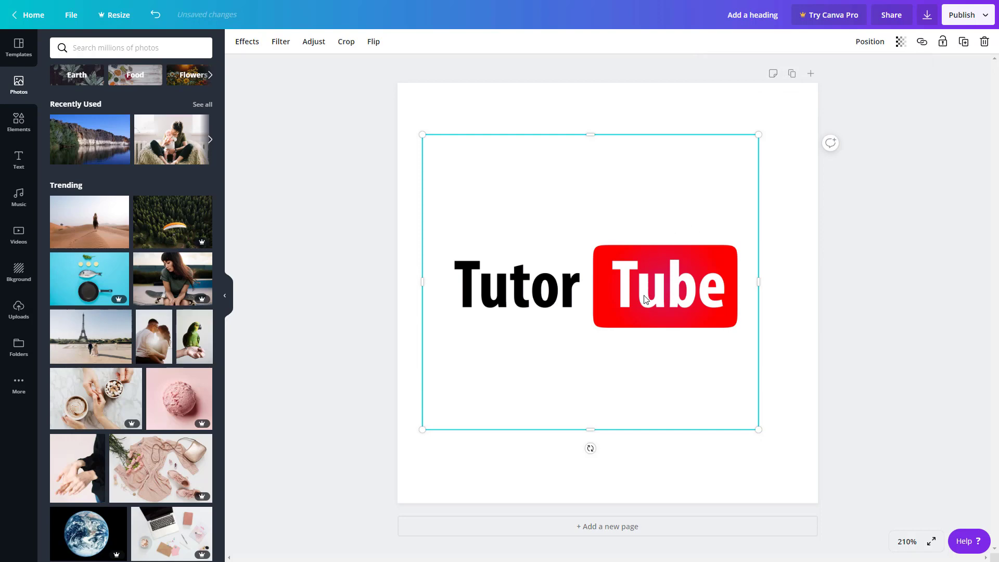
mouse_move(650, 294)
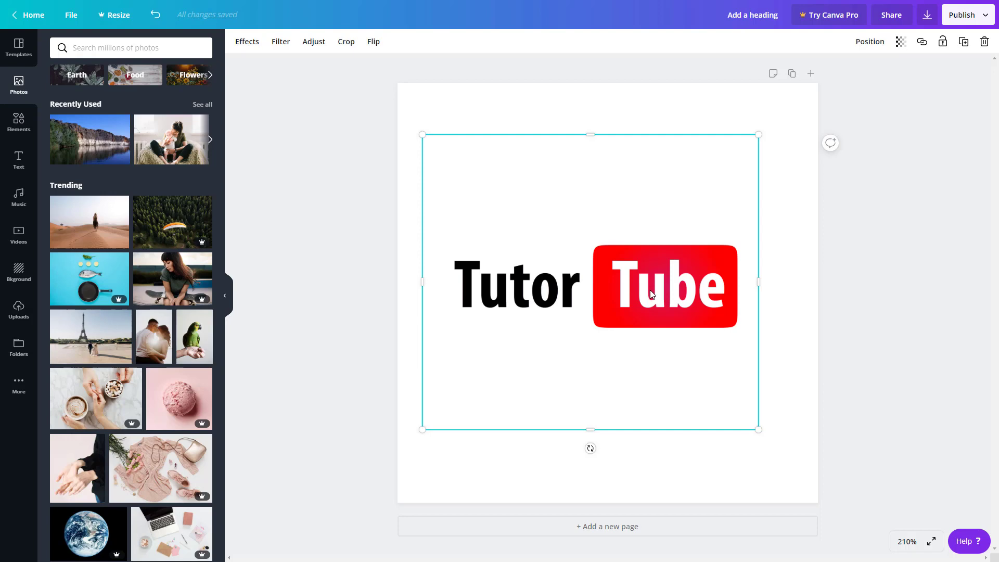
mouse_move(950, 30)
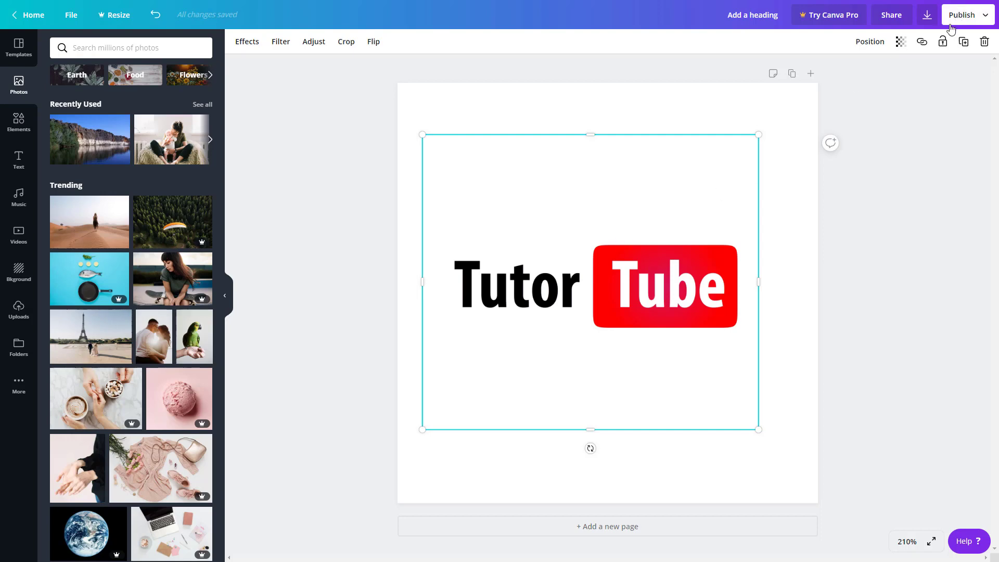
Reopen the logo's link to verify it and confirm again.
left_click(920, 42)
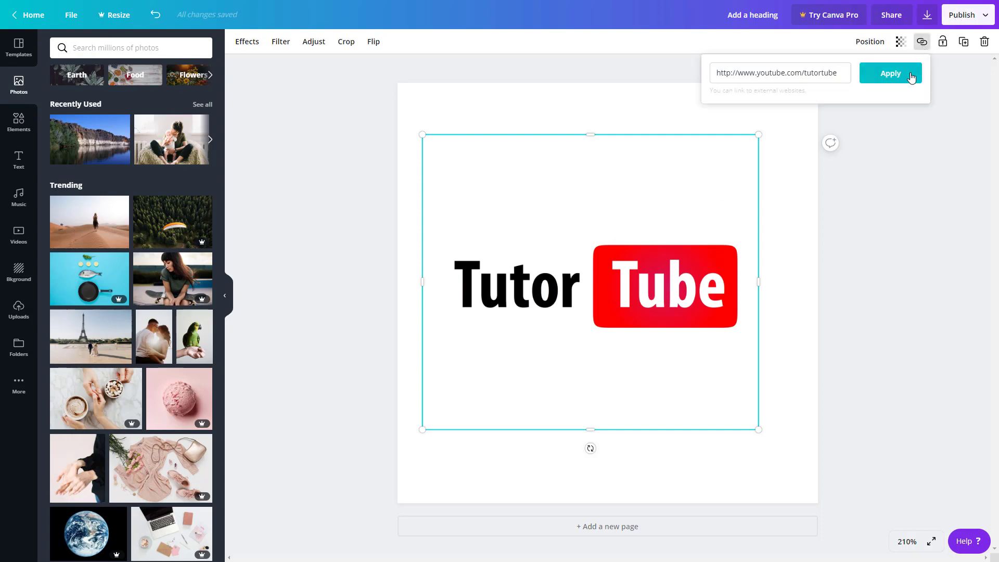
left_click(889, 73)
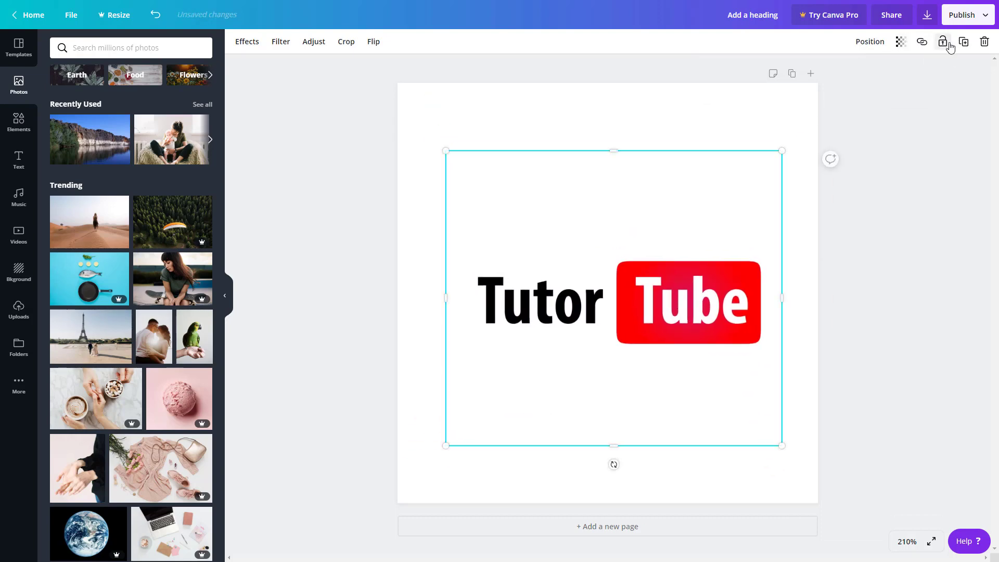
left_click(944, 42)
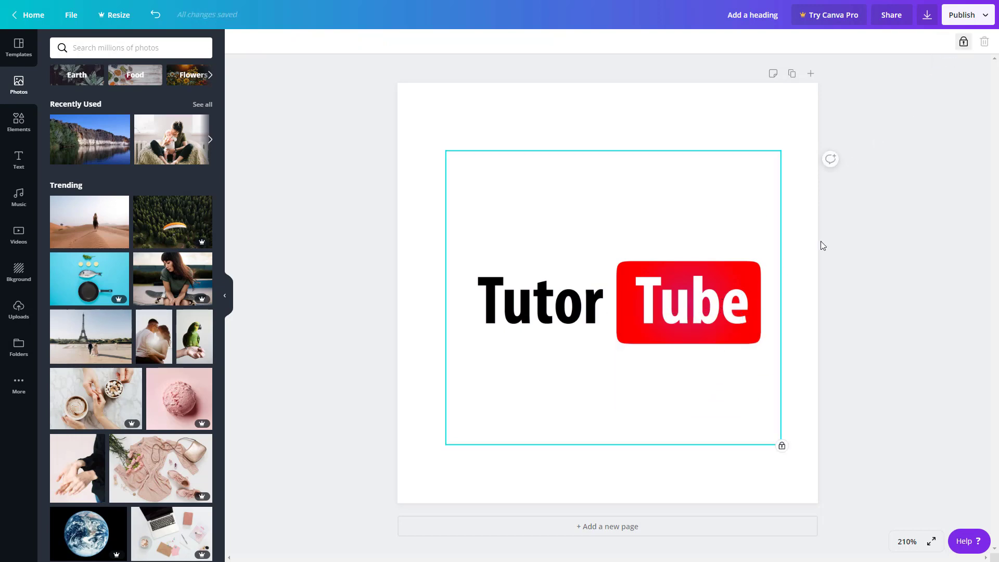
left_click(614, 301)
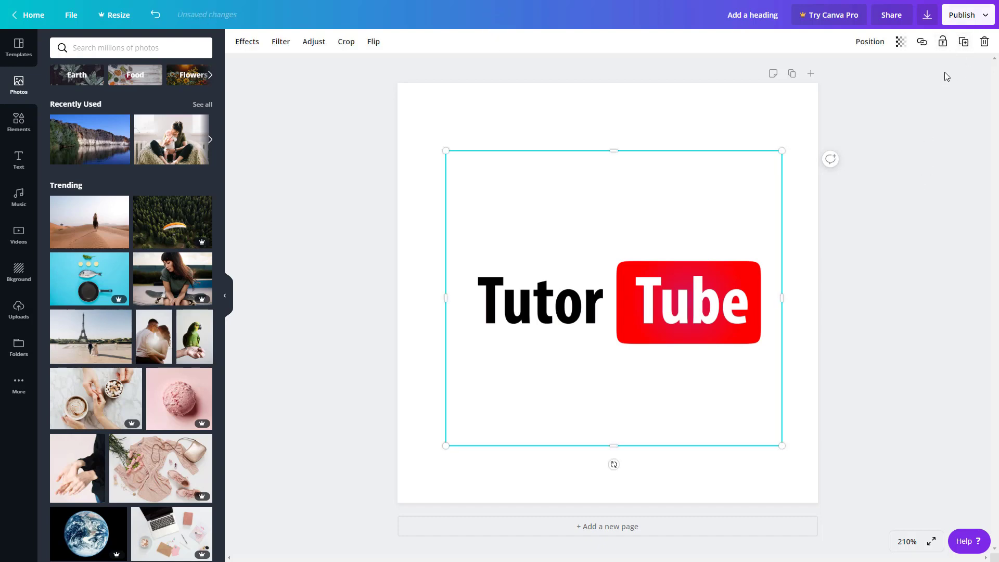
mouse_move(964, 42)
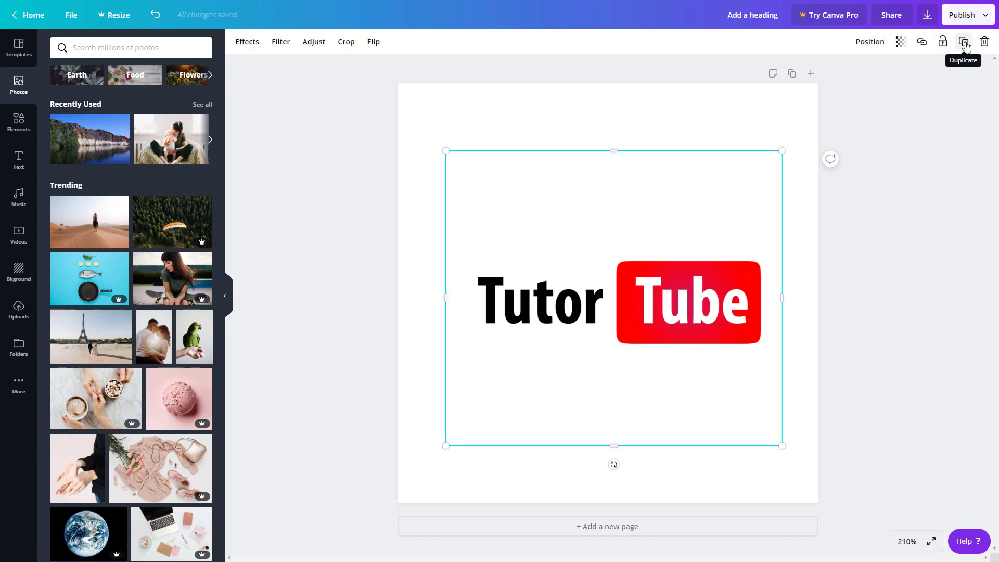